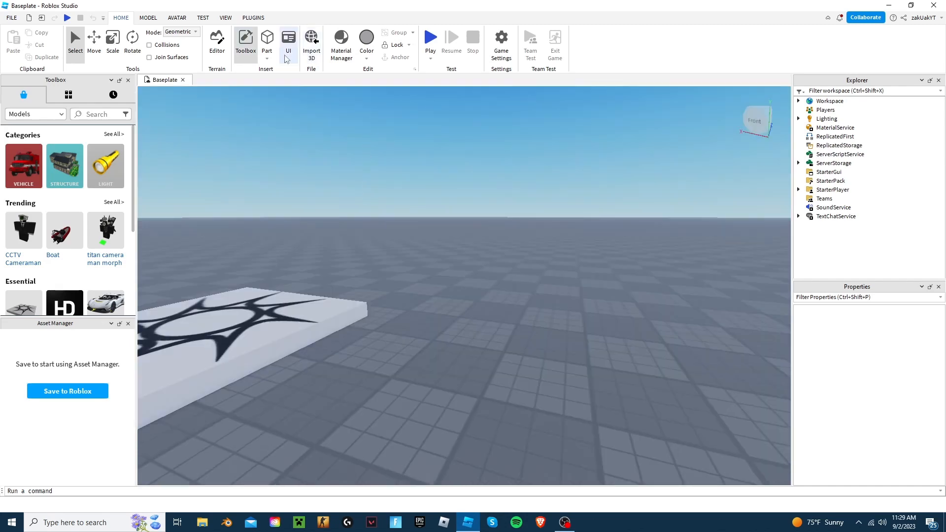
- Insert a cylinder Part and switch to Scale to flatten it into an upright disc
{"action": "left_click", "coordinate": [267, 39]}
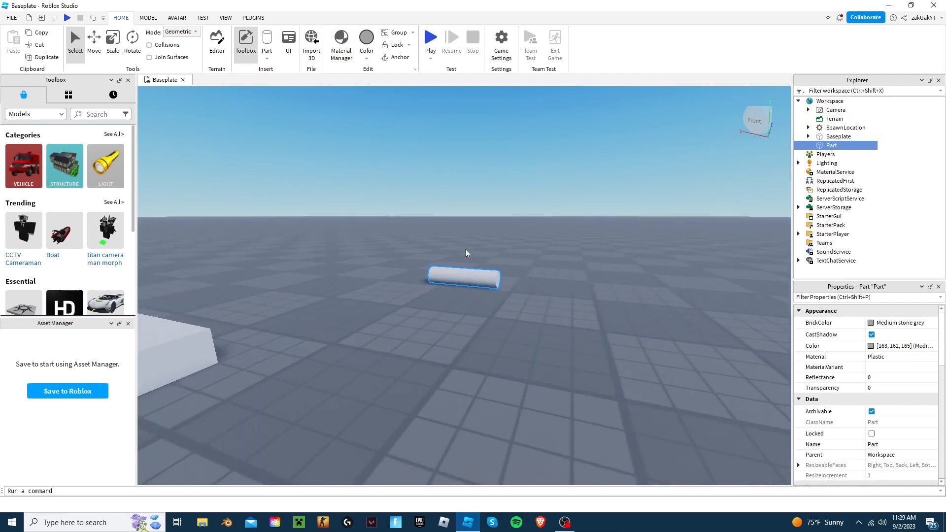
{"action": "mouse_move", "coordinate": [244, 124]}
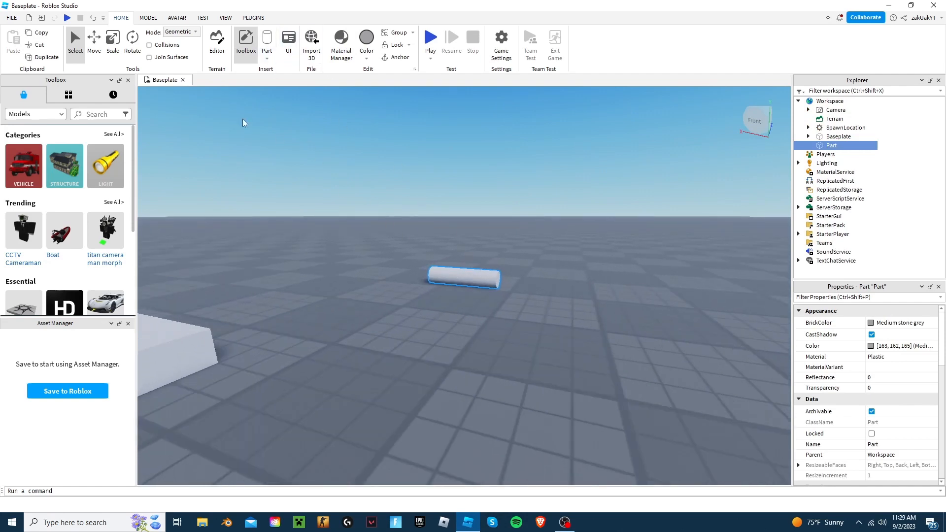
{"action": "left_click", "coordinate": [113, 39]}
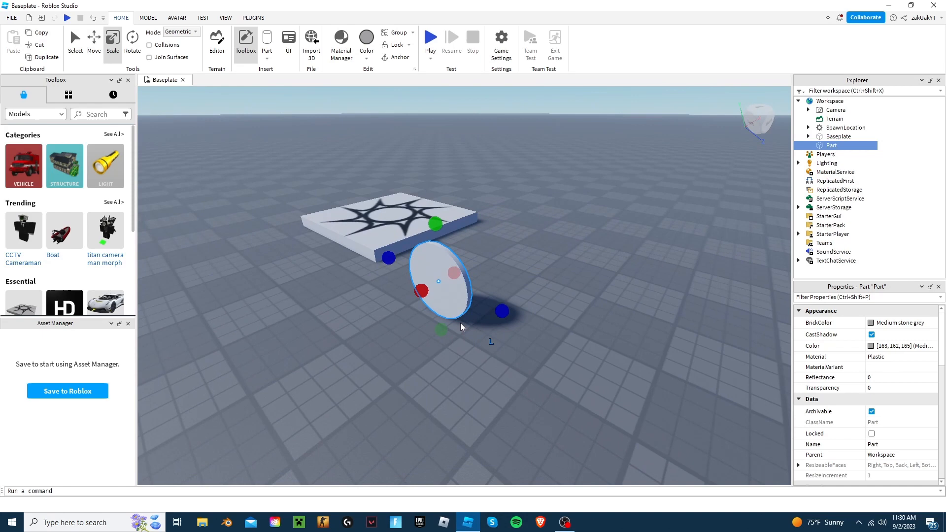
{"action": "mouse_move", "coordinate": [369, 79]}
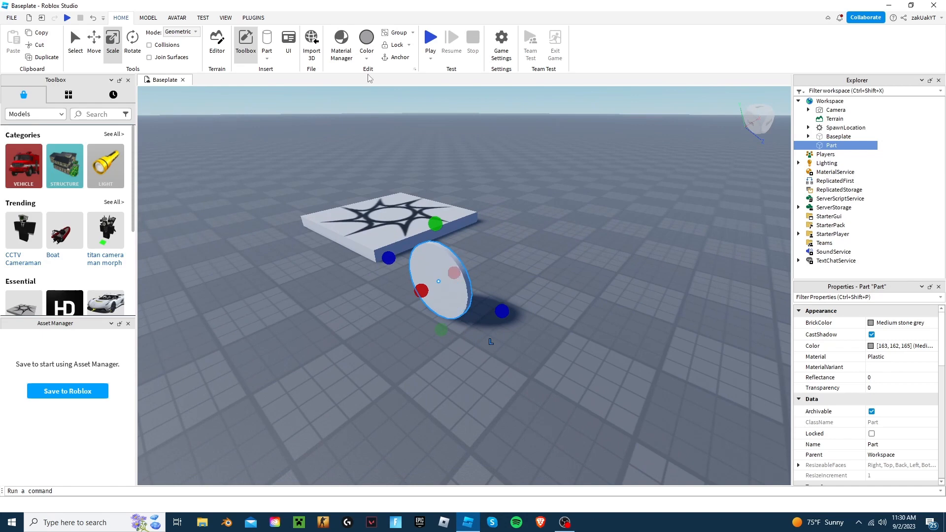
- Give the yellow disc a shiny Foil material from the Properties Material list
{"action": "left_click", "coordinate": [902, 357]}
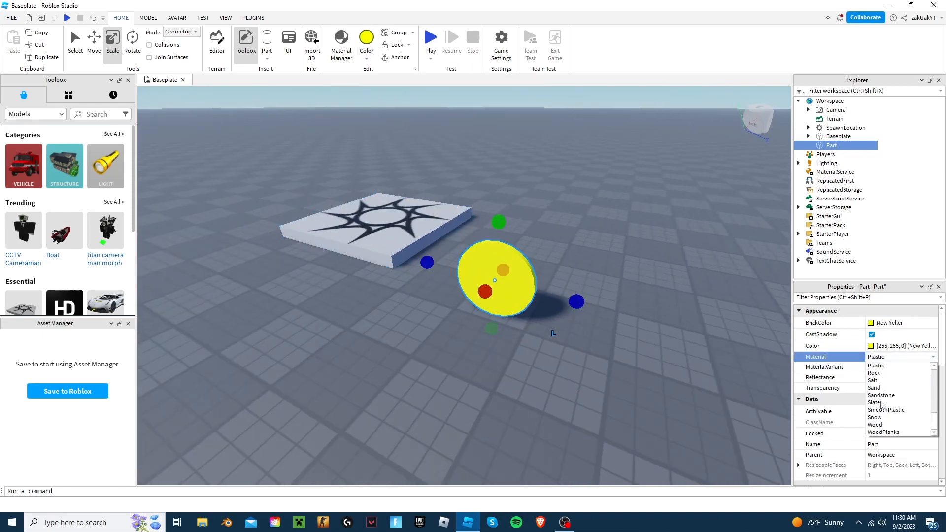
{"action": "left_click", "coordinate": [888, 356]}
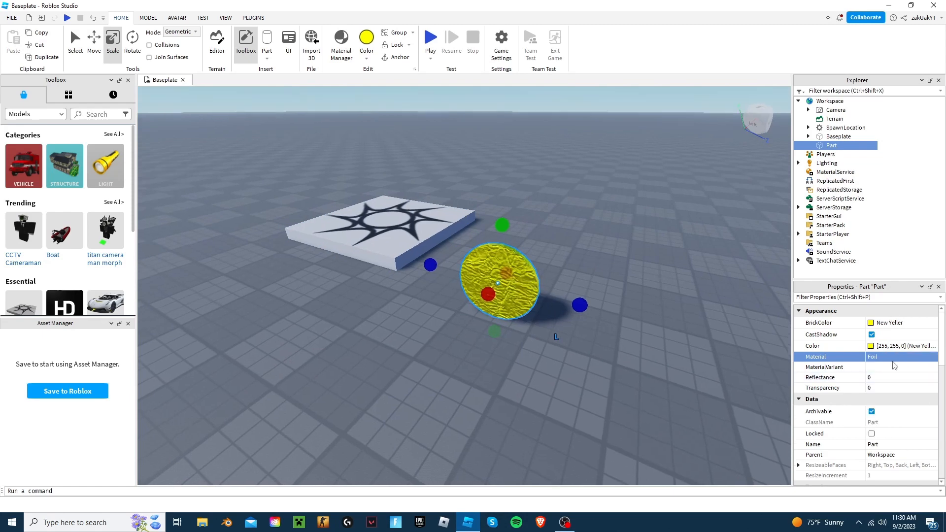
{"action": "left_click", "coordinate": [899, 356]}
{"action": "type", "text": "Coin"}
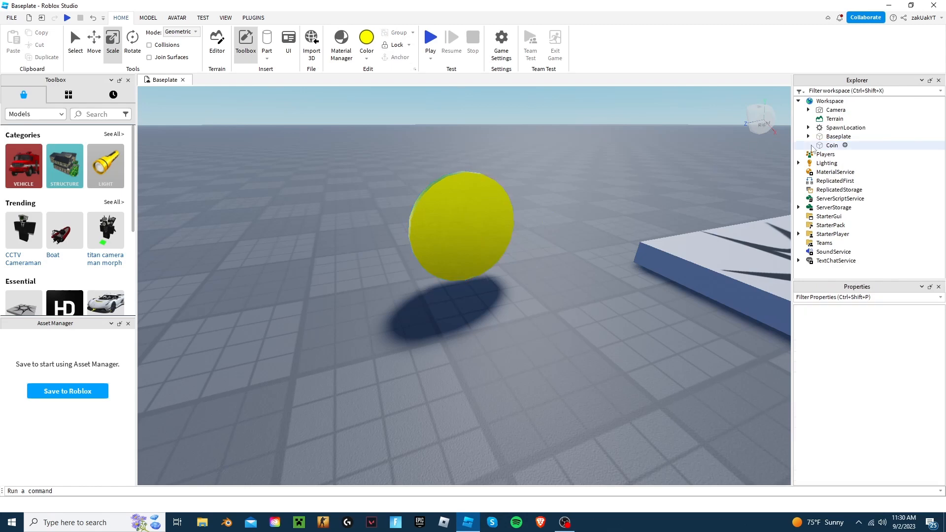
- Insert a Script under Coin in the Explorer and rename it Collect
{"action": "double_click", "coordinate": [832, 145]}
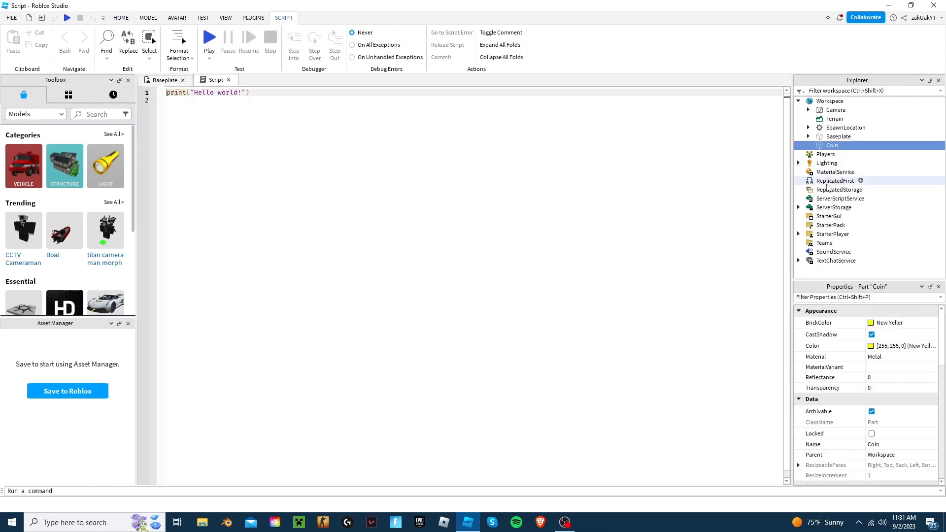
{"action": "left_click", "coordinate": [808, 146]}
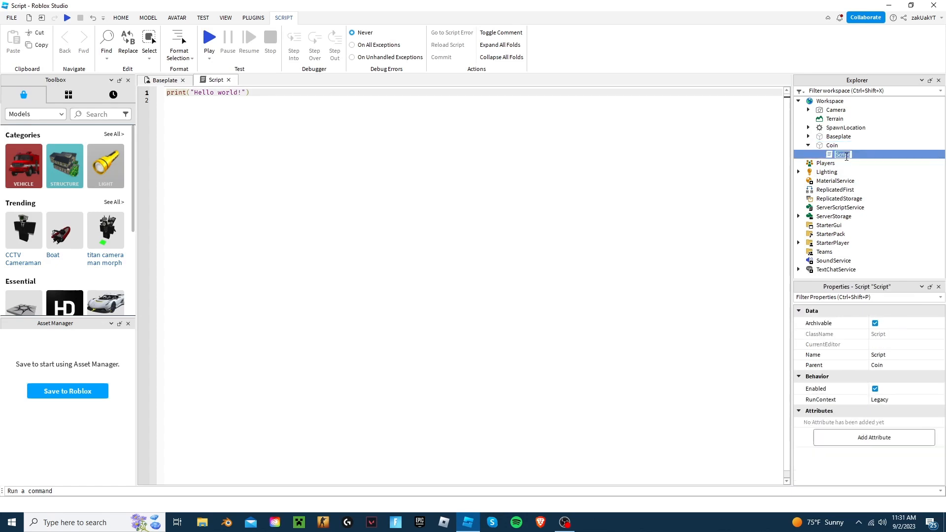
{"action": "type", "text": "Collect"}
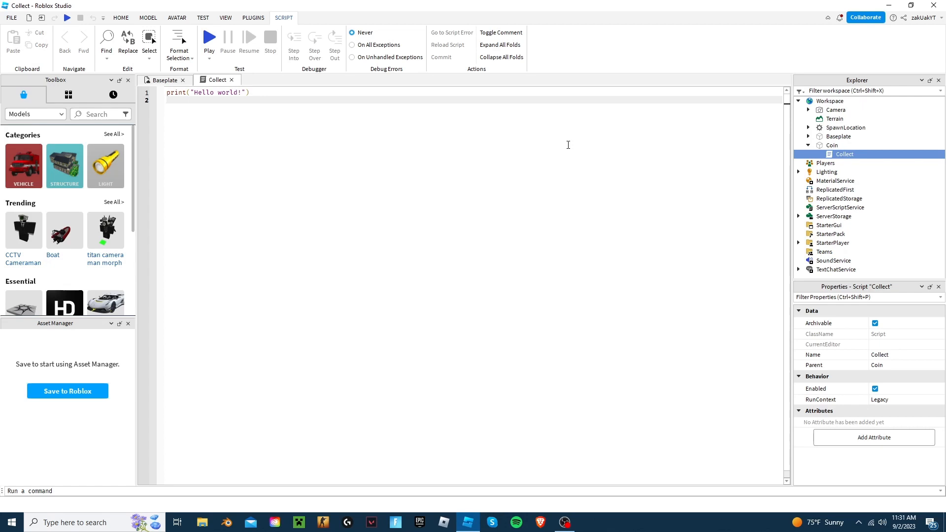
{"action": "mouse_move", "coordinate": [563, 144]}
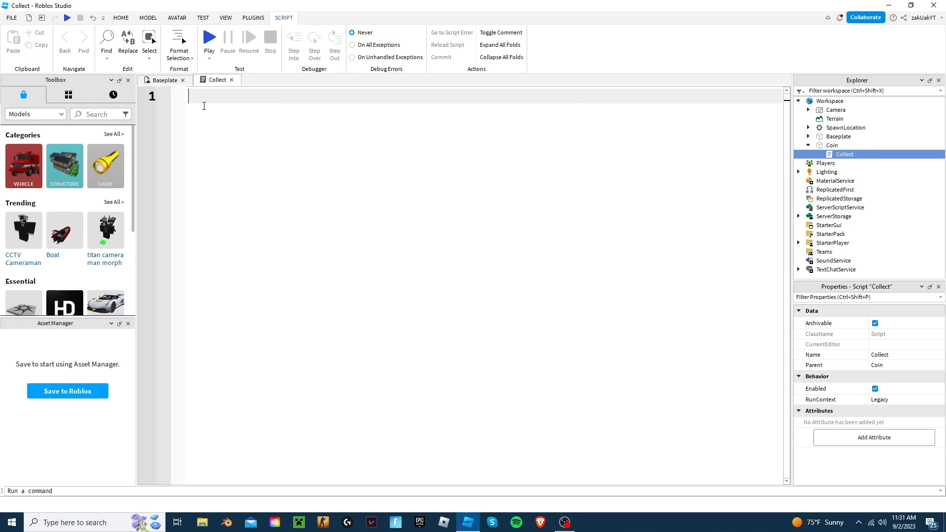
- Write local coin = script.Parent and an empty local function onCollect(otherPart) with its end
{"action": "type", "text": "local"}
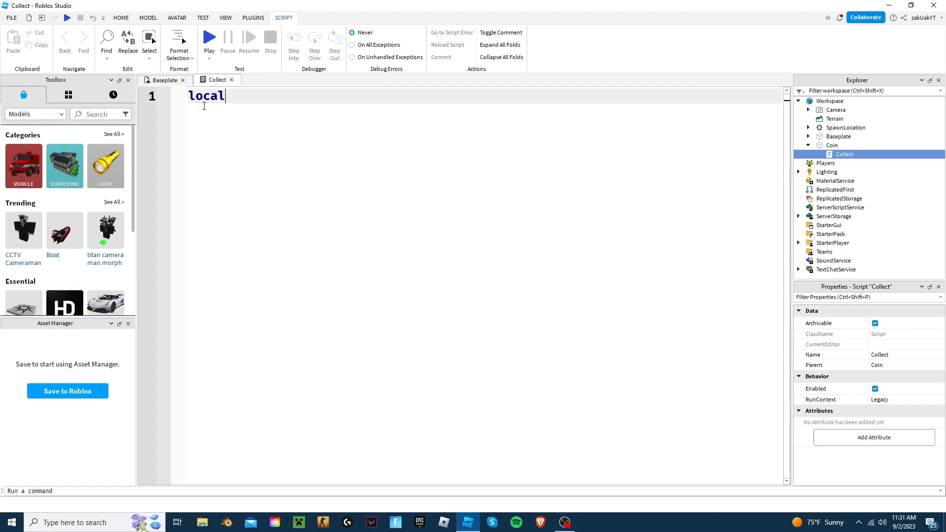
{"action": "type", "text": "coin = script.Parent"}
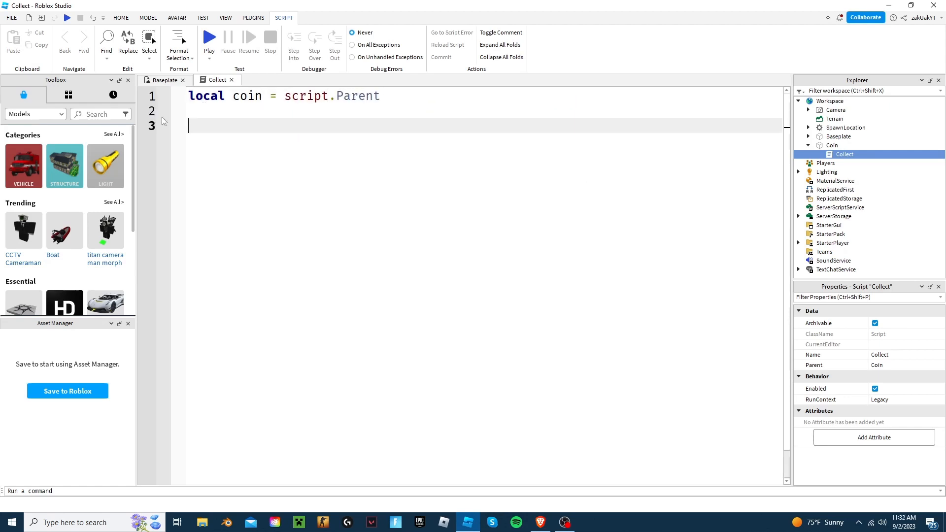
{"action": "type", "text": "local functi"}
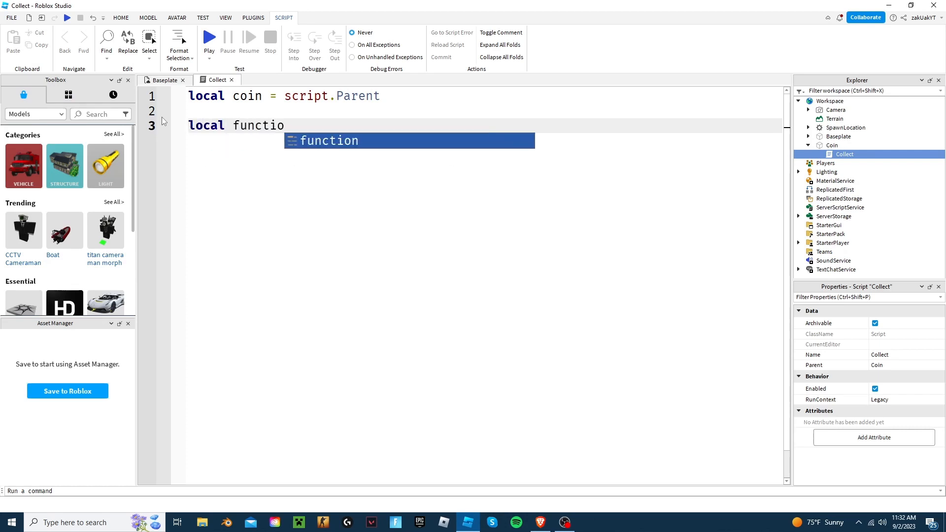
{"action": "type", "text": "onCollect("}
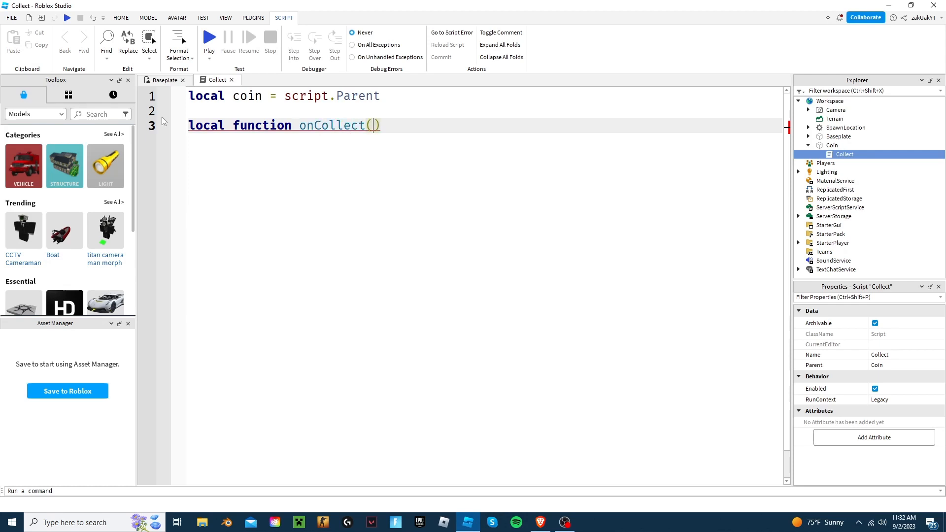
{"action": "type", "text": "other"}
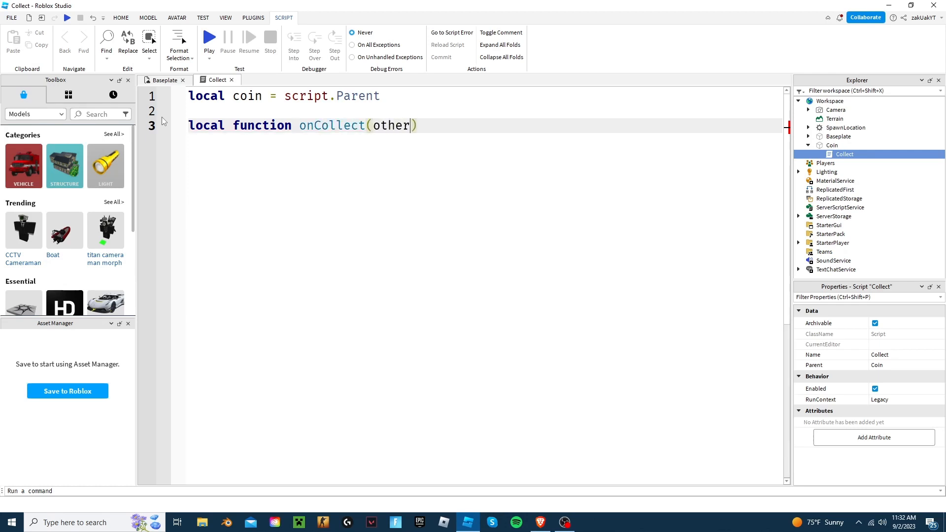
{"action": "type", "text": "Part"}
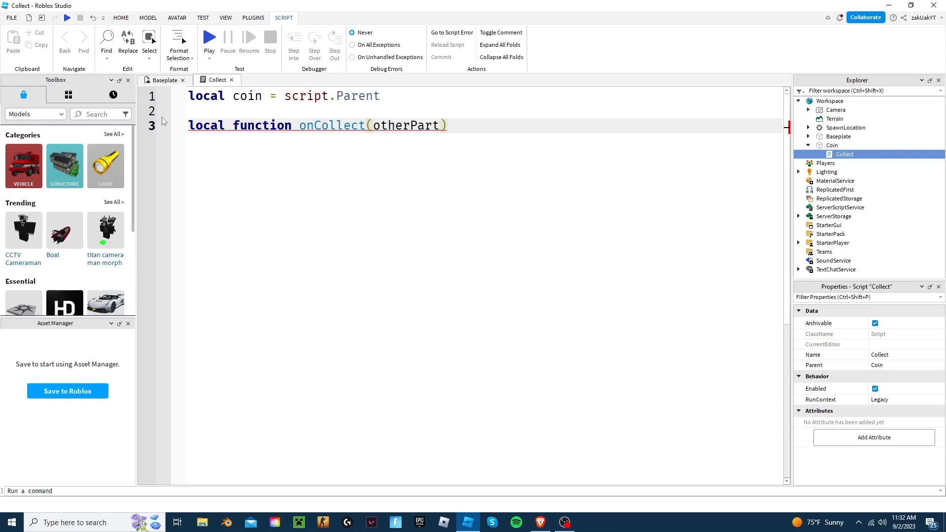
{"action": "key", "text": "Enter"}
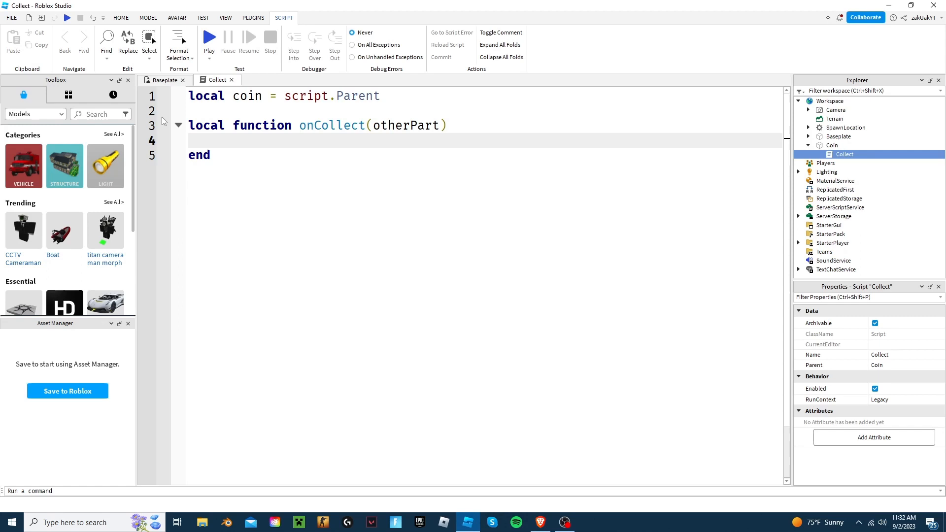
- Inside onCollect, write local hum = otherPart.Parent:FindFirstChild("Humanoid")
{"action": "left_click", "coordinate": [217, 141]}
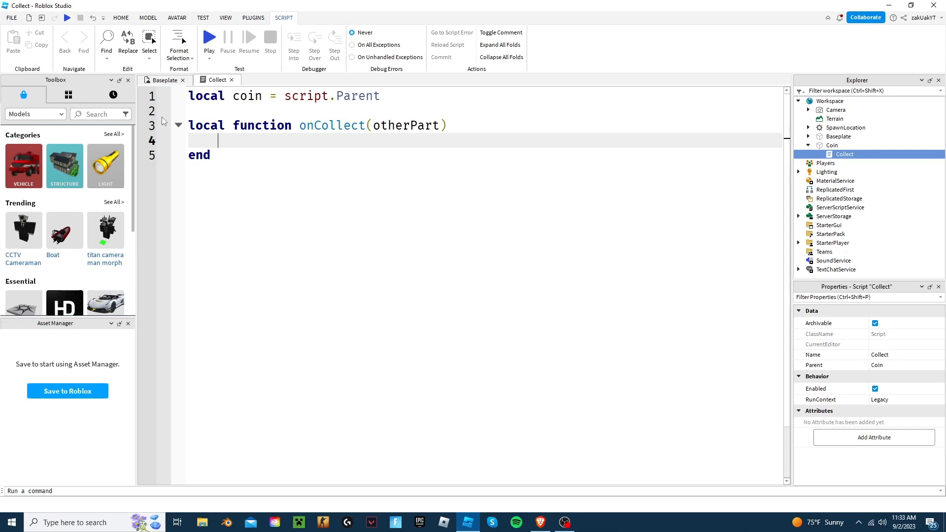
{"action": "type", "text": "local"}
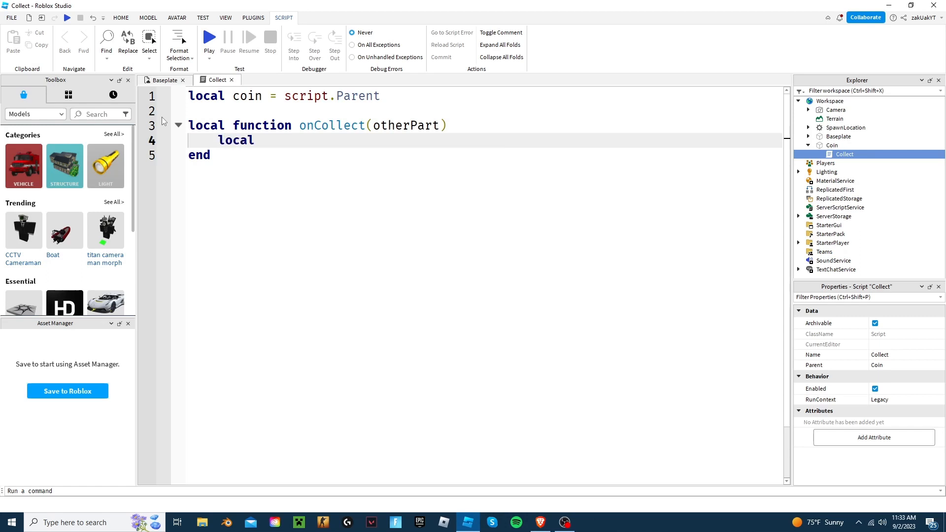
{"action": "type", "text": "hum"}
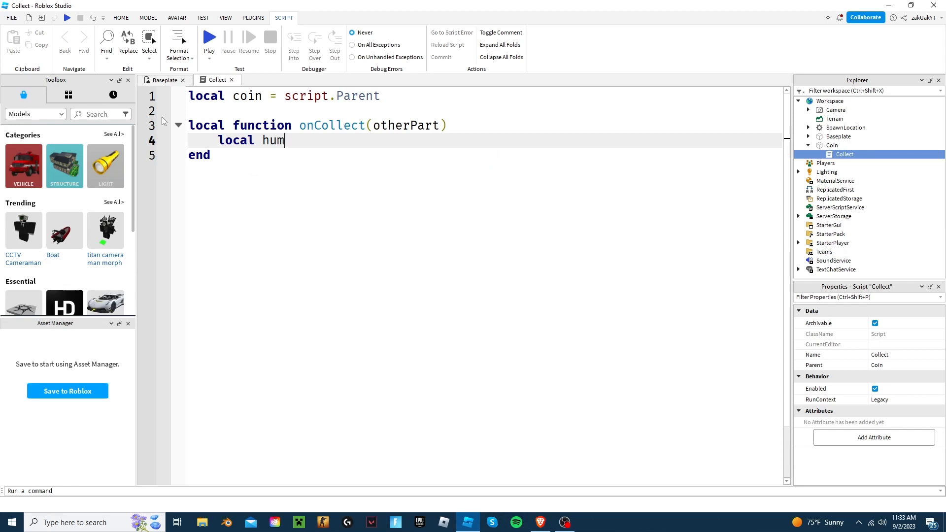
{"action": "type", "text": "= otherPart"}
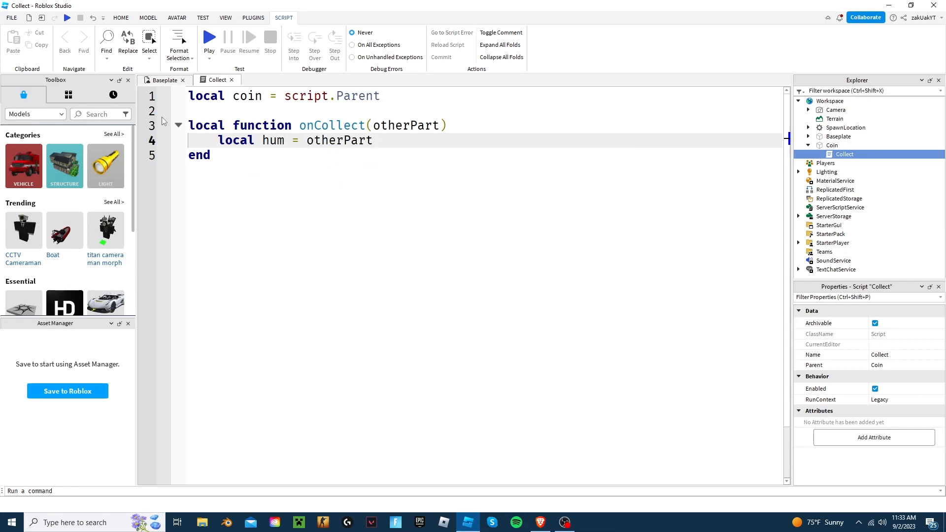
{"action": "type", "text": ".Par"}
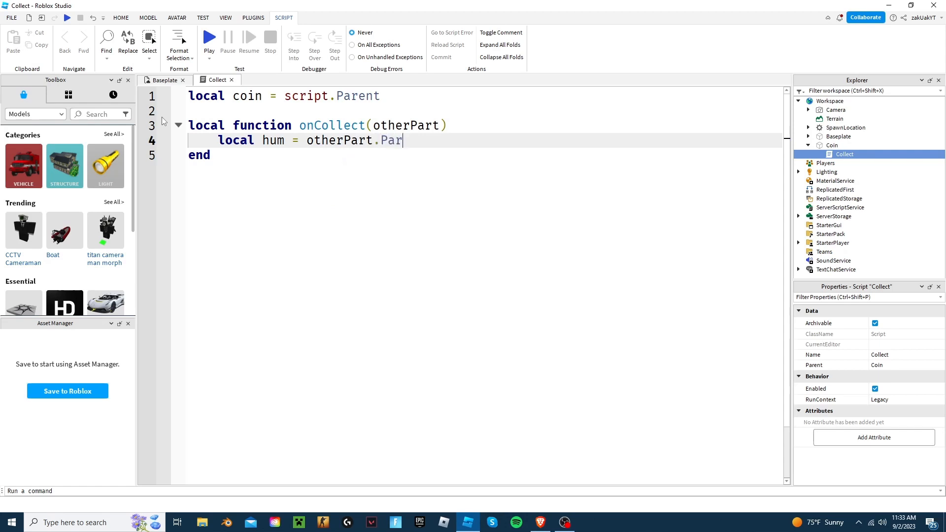
{"action": "type", "text": "ent"}
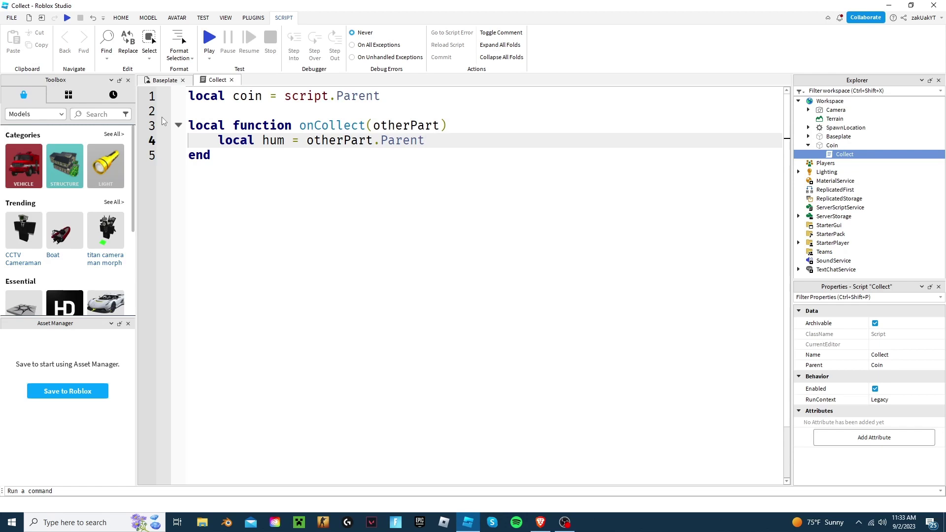
{"action": "type", "text": ":"}
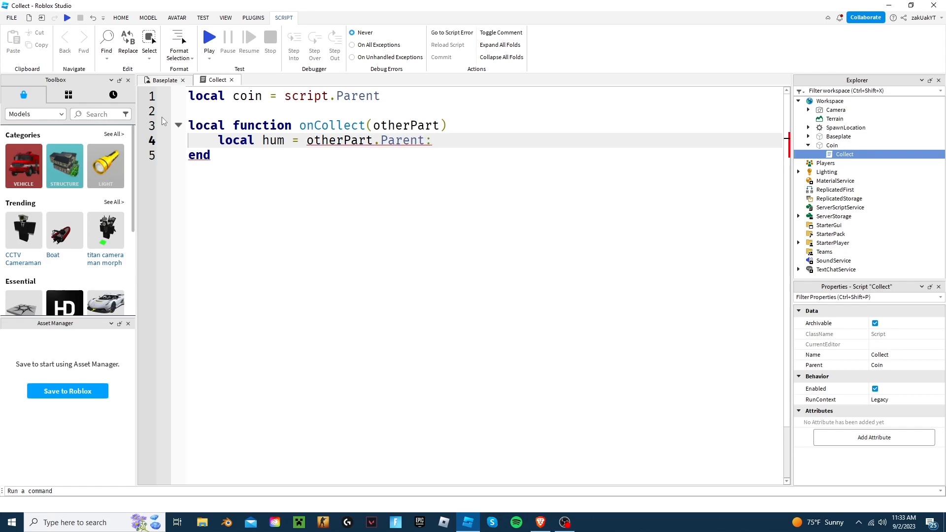
{"action": "type", "text": "F"}
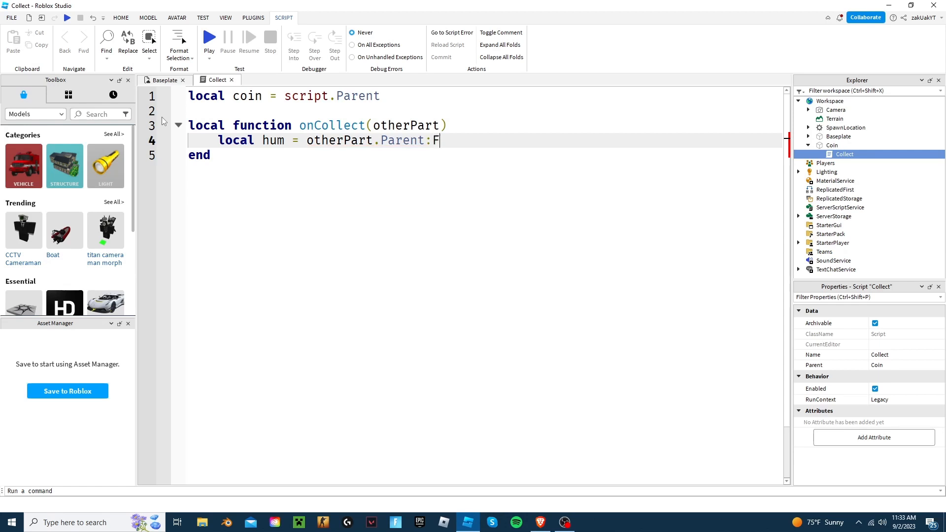
{"action": "type", "text": "indFir"}
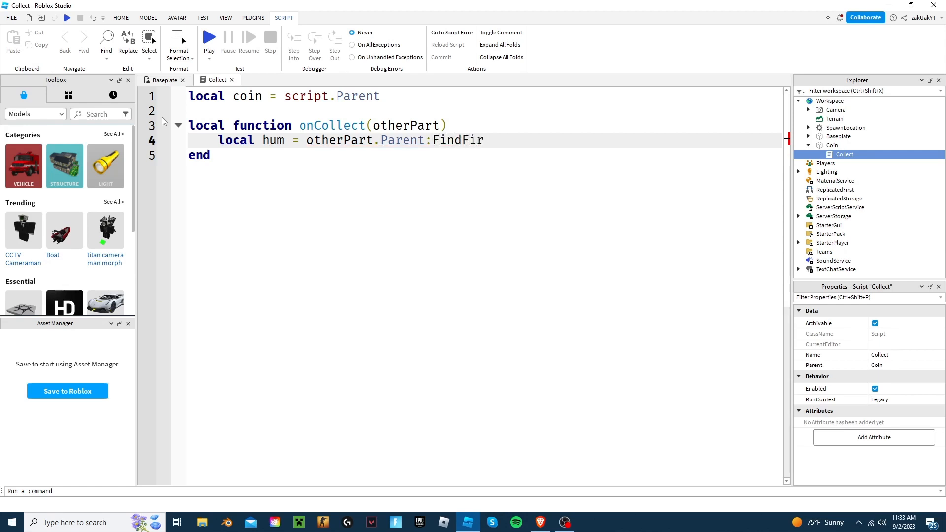
{"action": "type", "text": "stChild"}
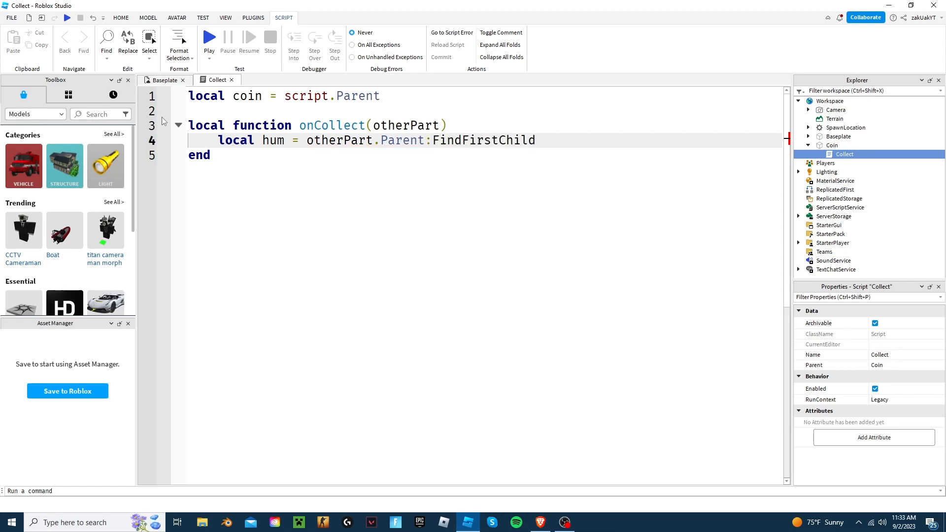
{"action": "type", "text": "()"}
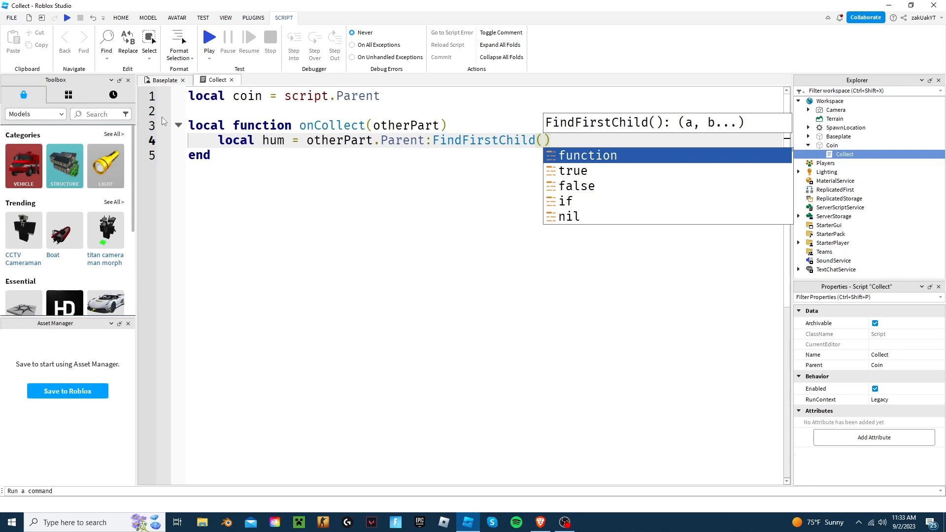
{"action": "type", "text": "\"H"}
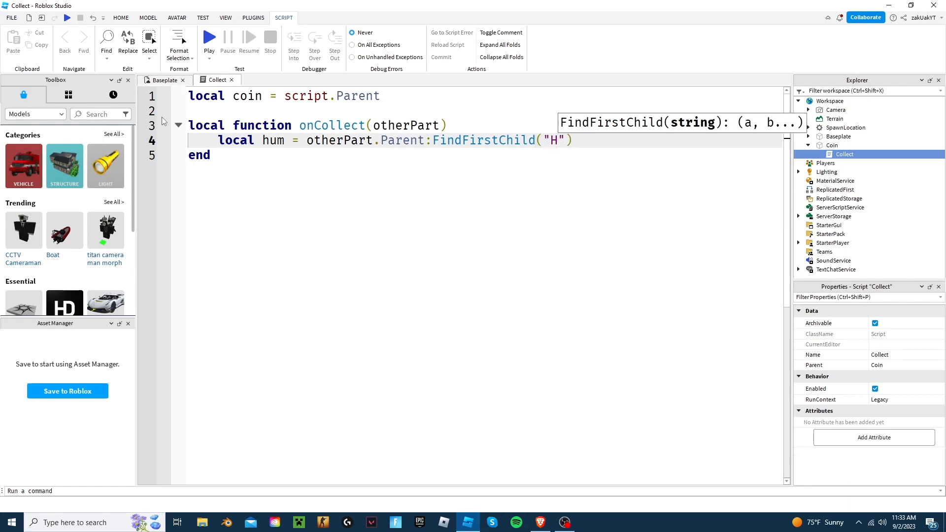
{"action": "type", "text": "umanoid"}
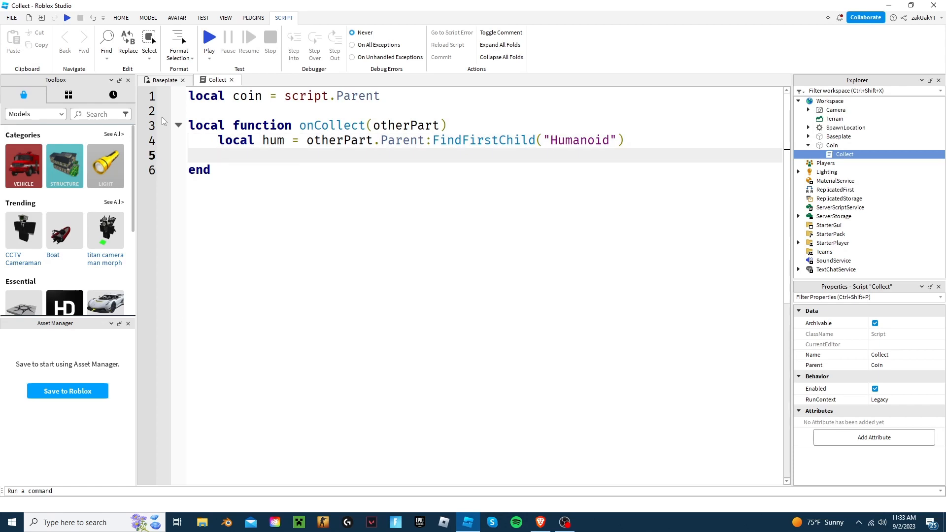
- Begin the existence check with an 'if hum then' line
{"action": "type", "text": "if hum then"}
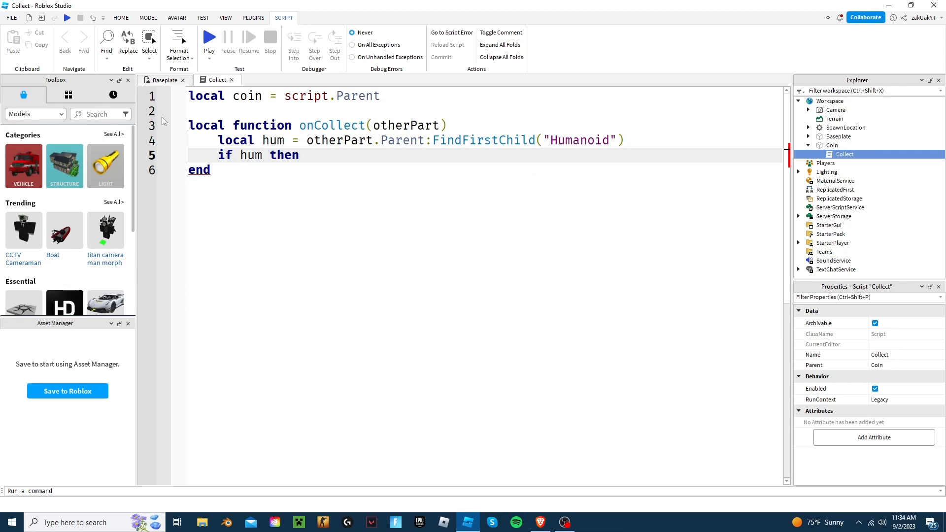
- Inside the if block write hum.UseJumpPower = true and hum.JumpPower = 150
{"action": "type", "text": "h"}
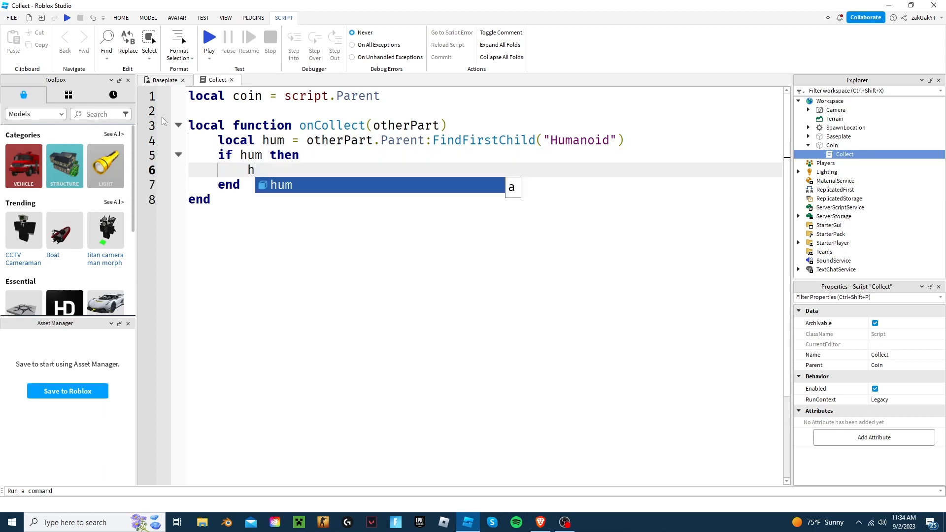
{"action": "type", "text": "um."}
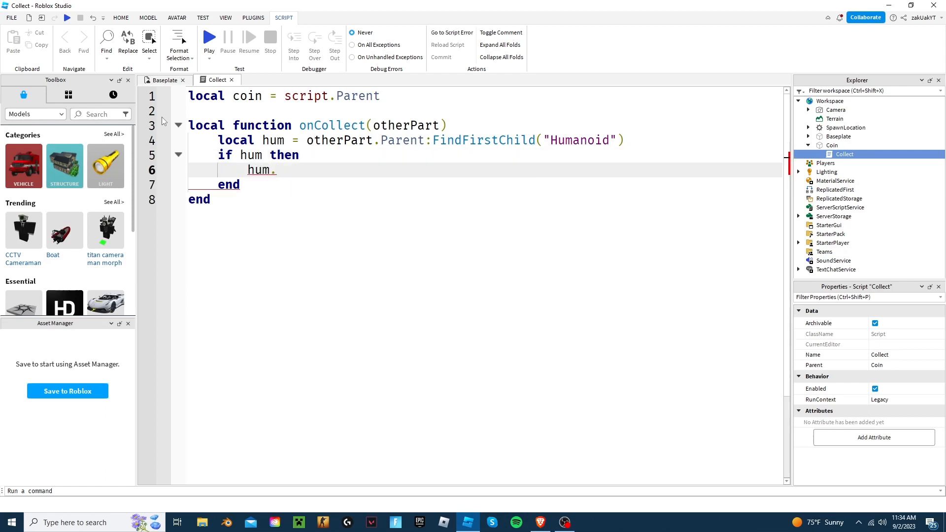
{"action": "type", "text": "Use"}
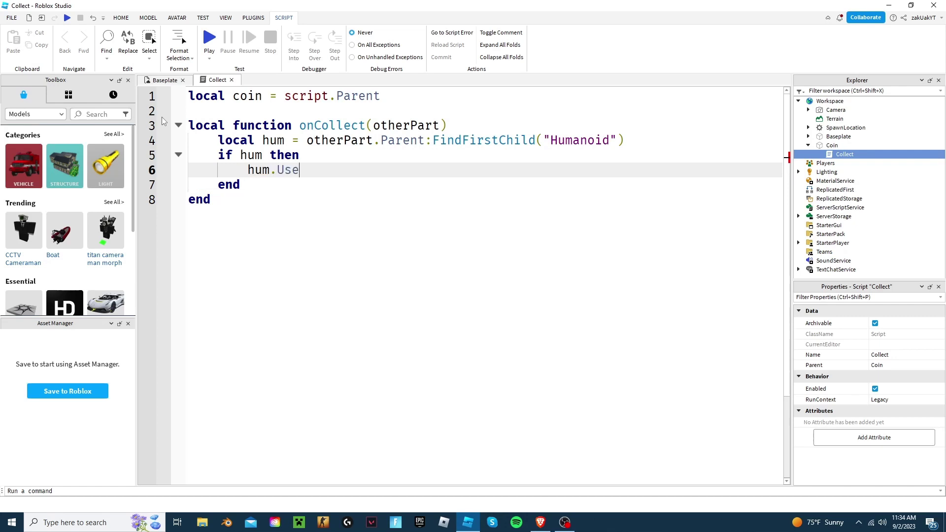
{"action": "type", "text": "JumpPow"}
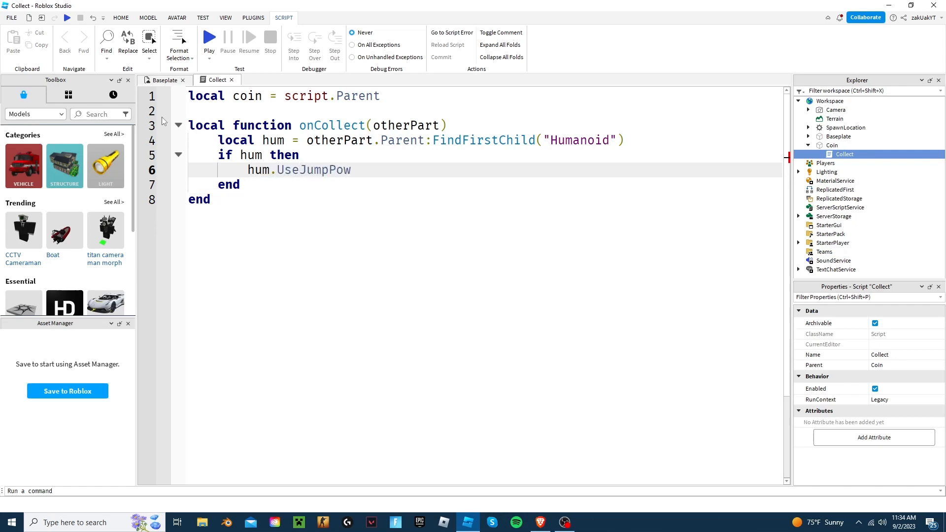
{"action": "type", "text": "er ="}
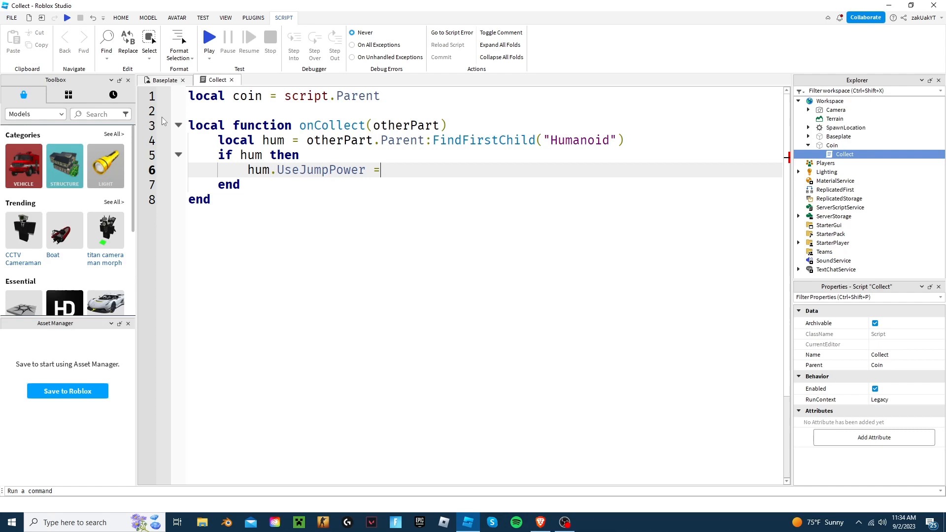
{"action": "type", "text": "true"}
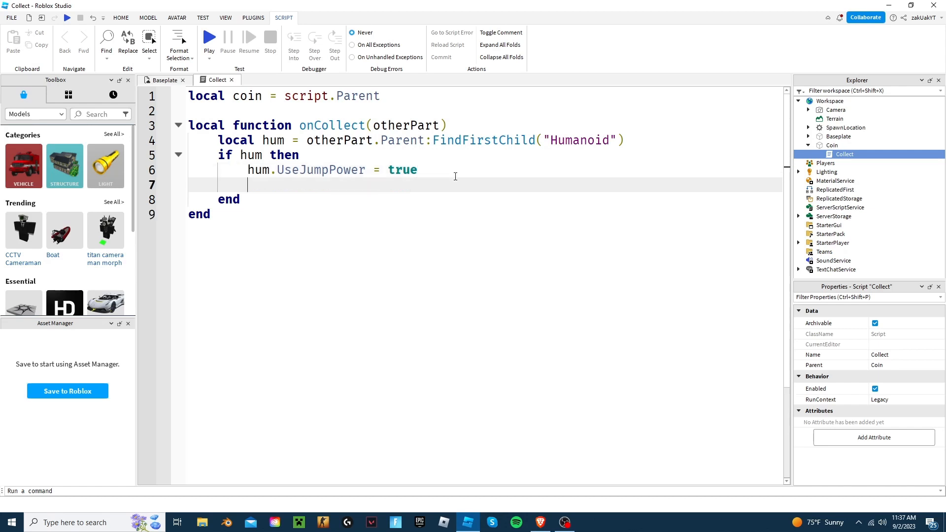
{"action": "type", "text": "hum."}
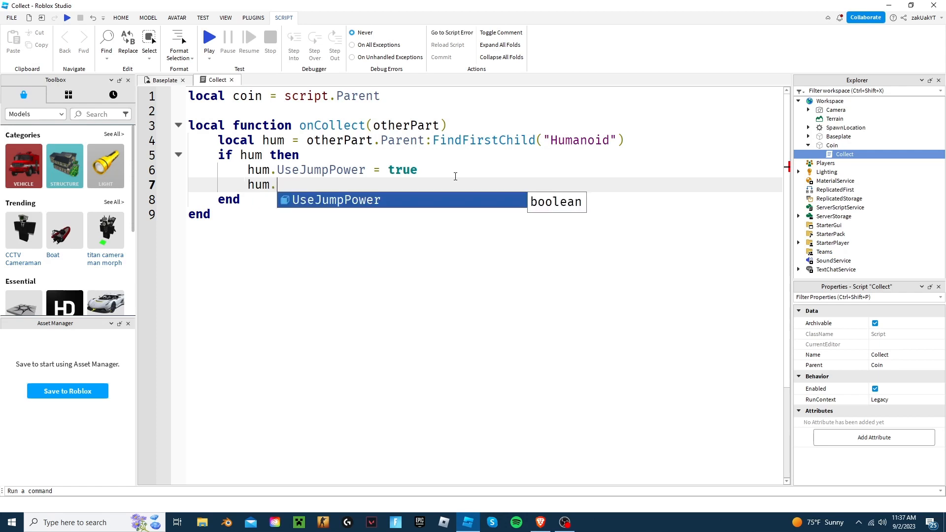
{"action": "type", "text": "JumpPower ="}
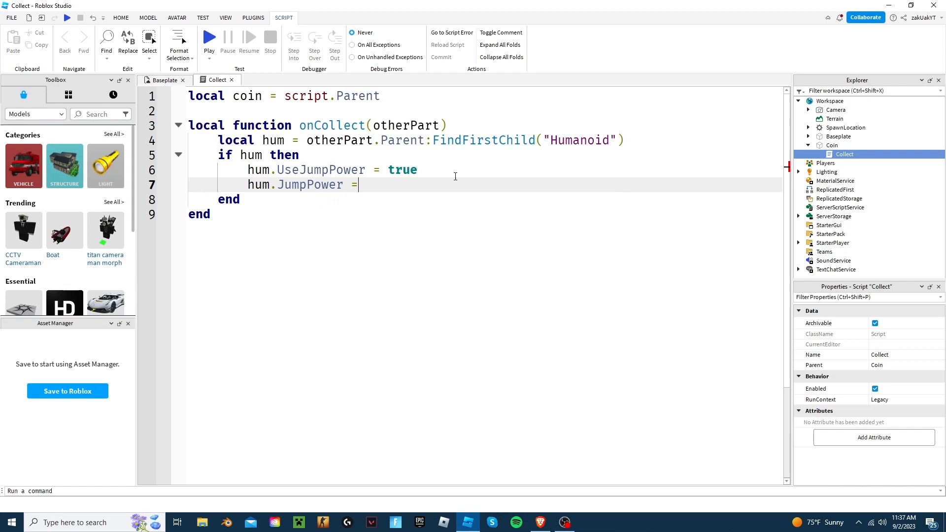
{"action": "type", "text": "150"}
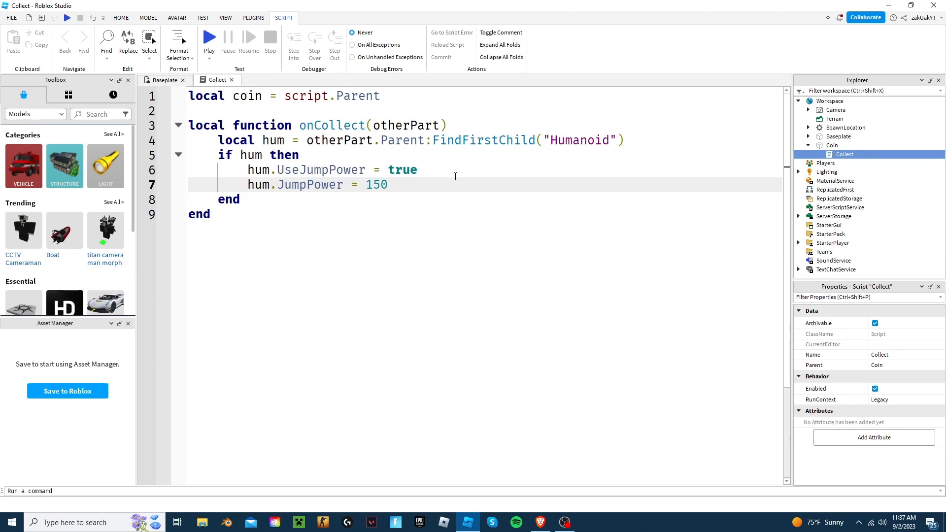
{"action": "left_click", "coordinate": [388, 184]}
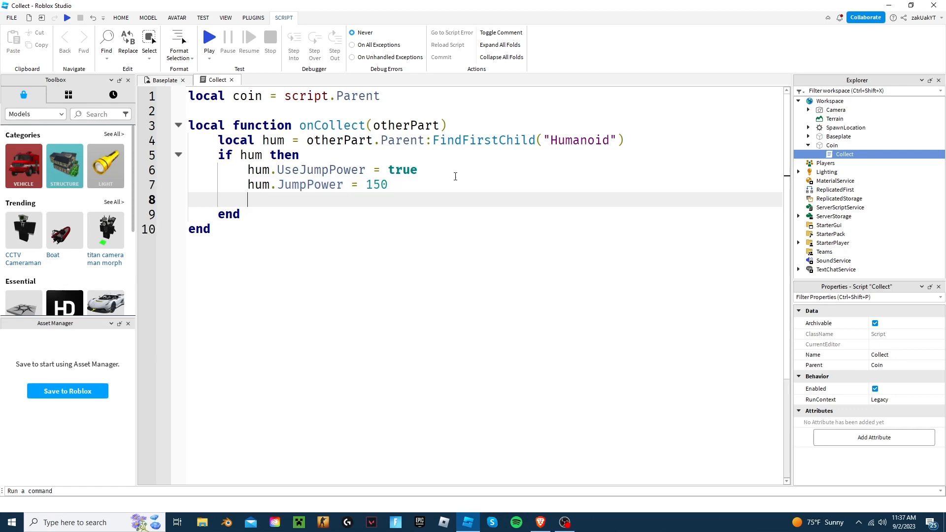
- Add hum.WalkSpeed = 50 followed by coin:Destroy() inside the if block
{"action": "type", "text": "hum."}
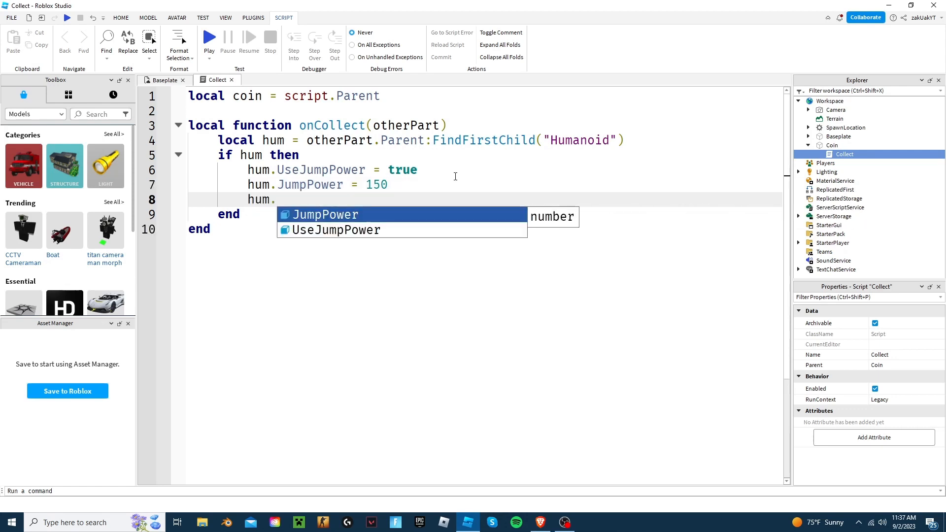
{"action": "type", "text": "WalkSpe"}
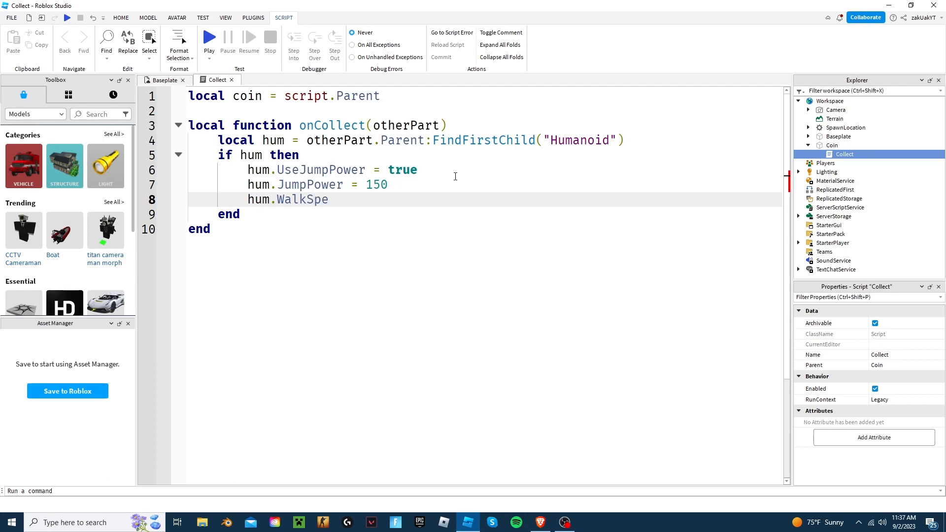
{"action": "type", "text": "ed"}
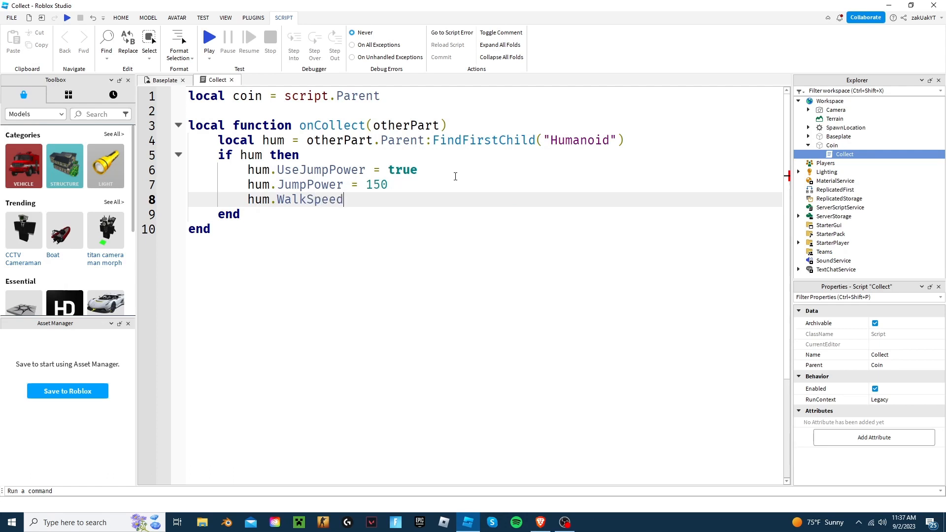
{"action": "type", "text": "="}
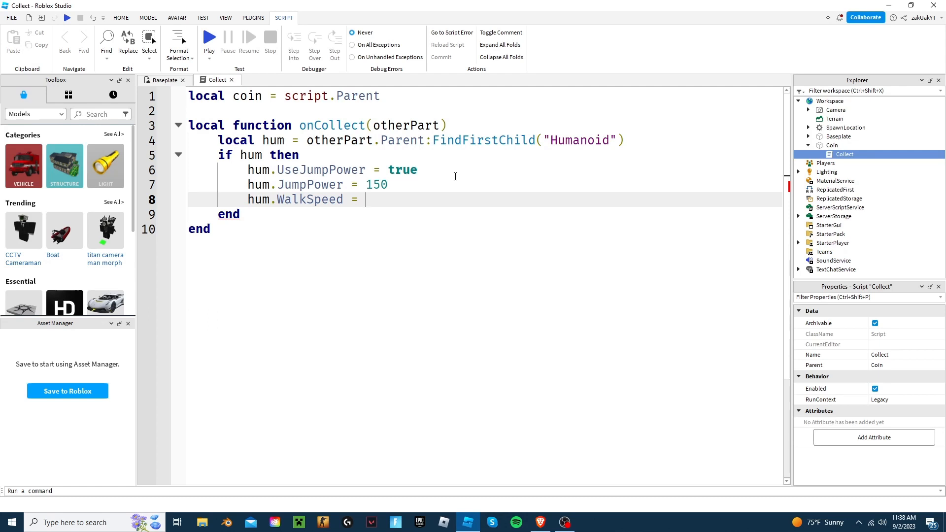
{"action": "type", "text": "50"}
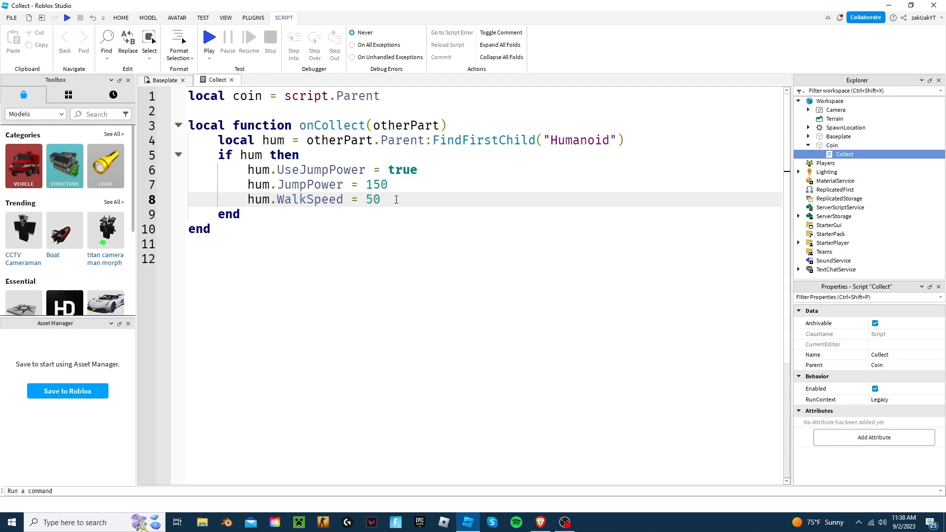
{"action": "type", "text": "coin:"}
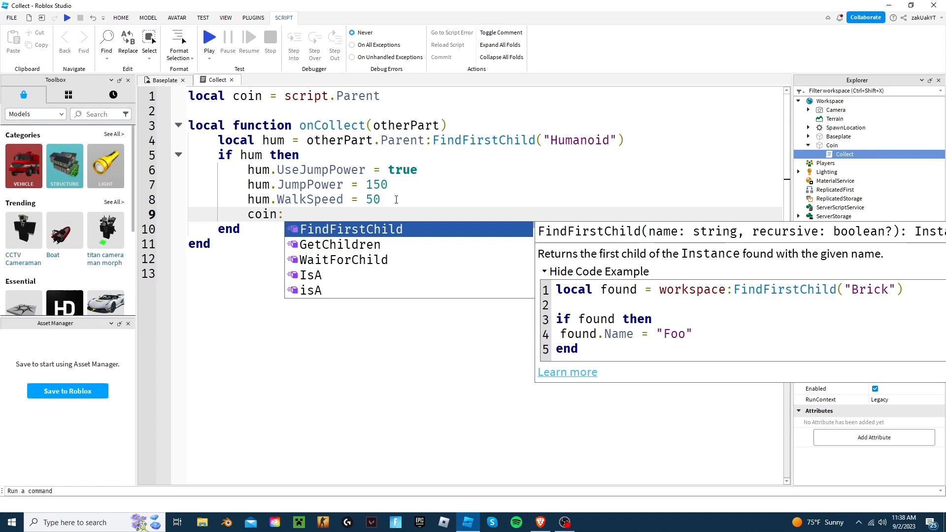
{"action": "type", "text": "de"}
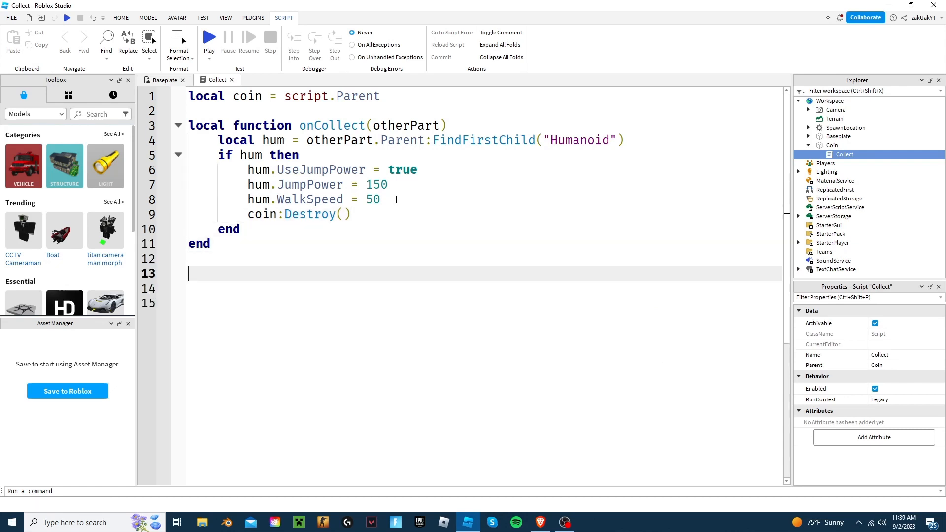
- Write coin.Touched:Connect(onCollect) after the function, fixing the Touched typo
{"action": "type", "text": "coin."}
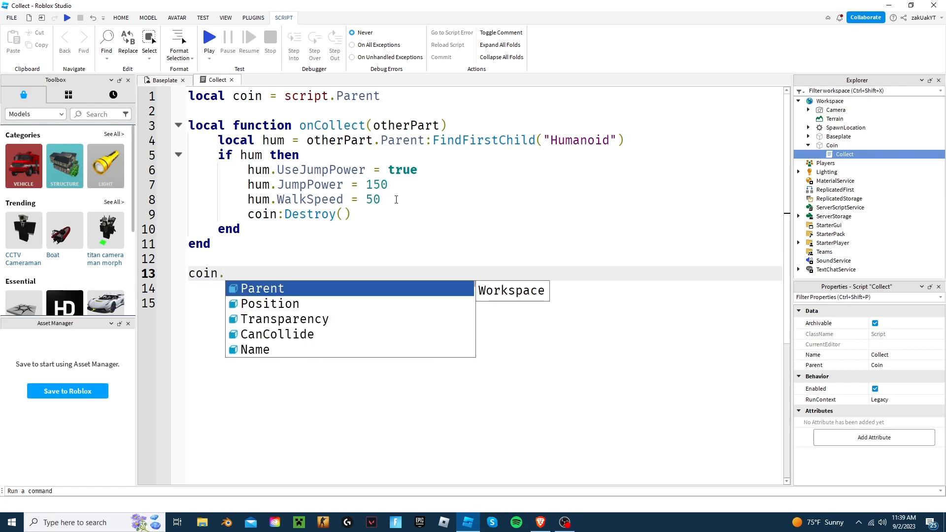
{"action": "type", "text": "Tuo"}
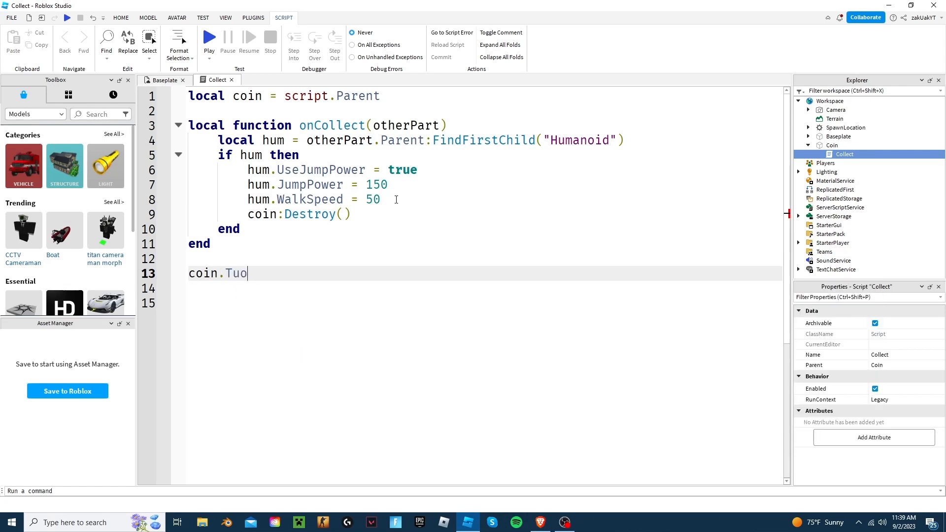
{"action": "key", "text": "Backspace"}
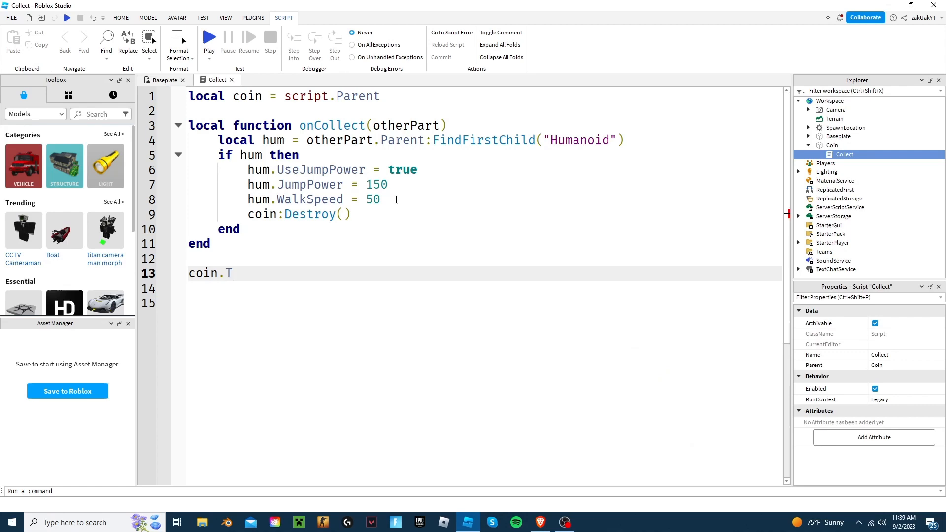
{"action": "type", "text": "ouched"}
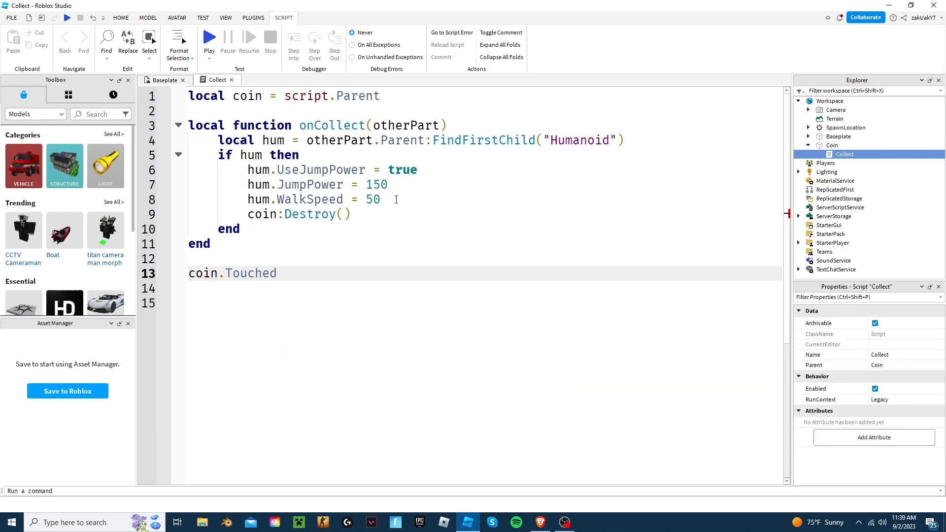
{"action": "type", "text": ":Connect()"}
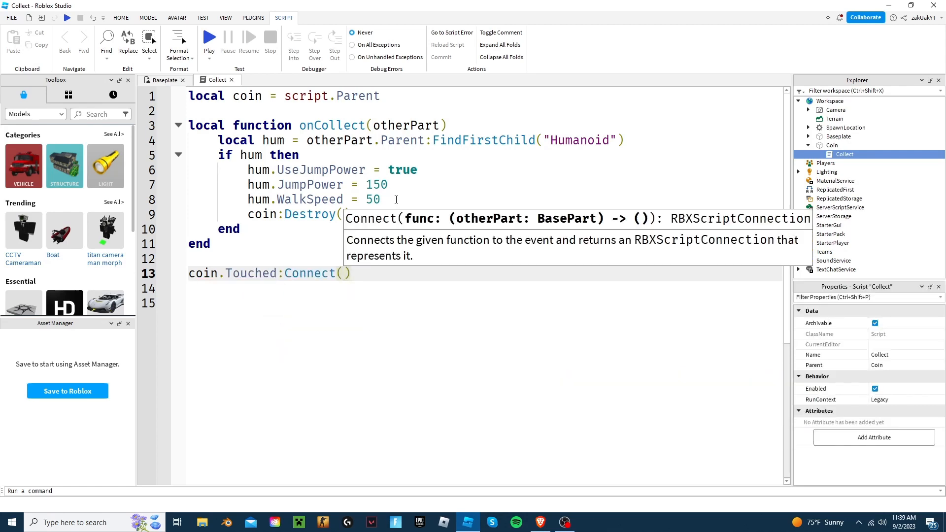
{"action": "type", "text": "onCollect("}
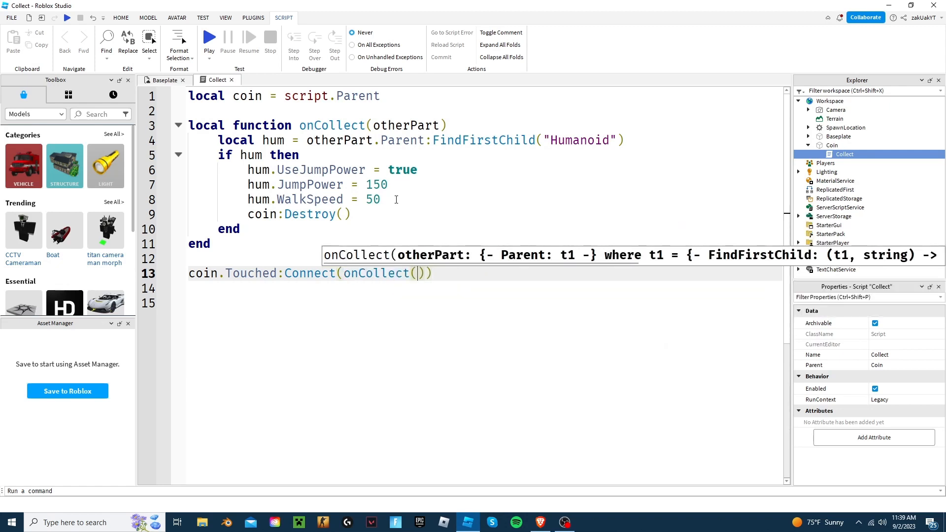
{"action": "key", "text": "Backspace"}
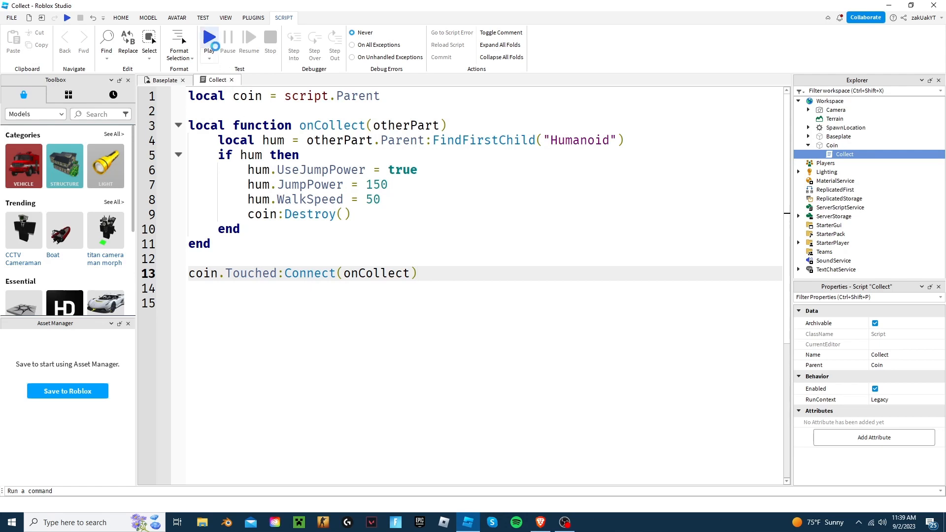
- Start a playtest of the game from the Script tab
{"action": "left_click", "coordinate": [209, 38]}
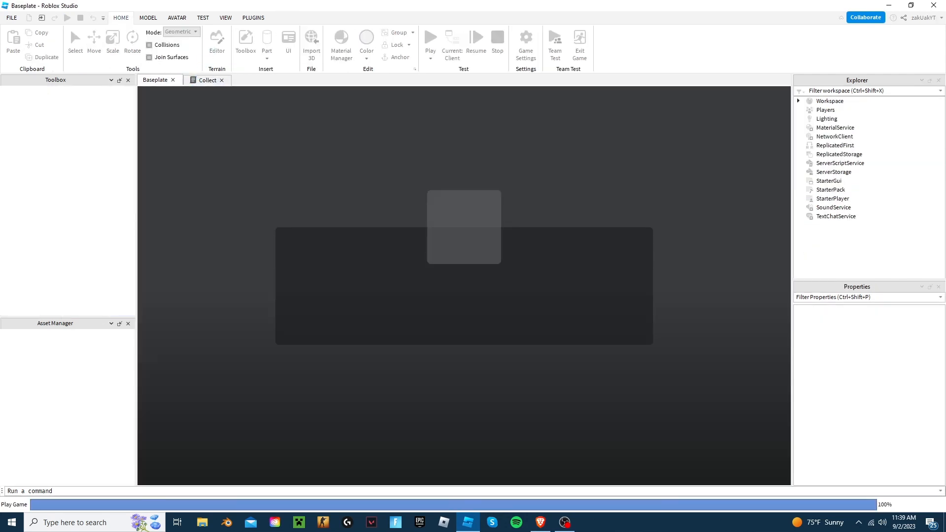